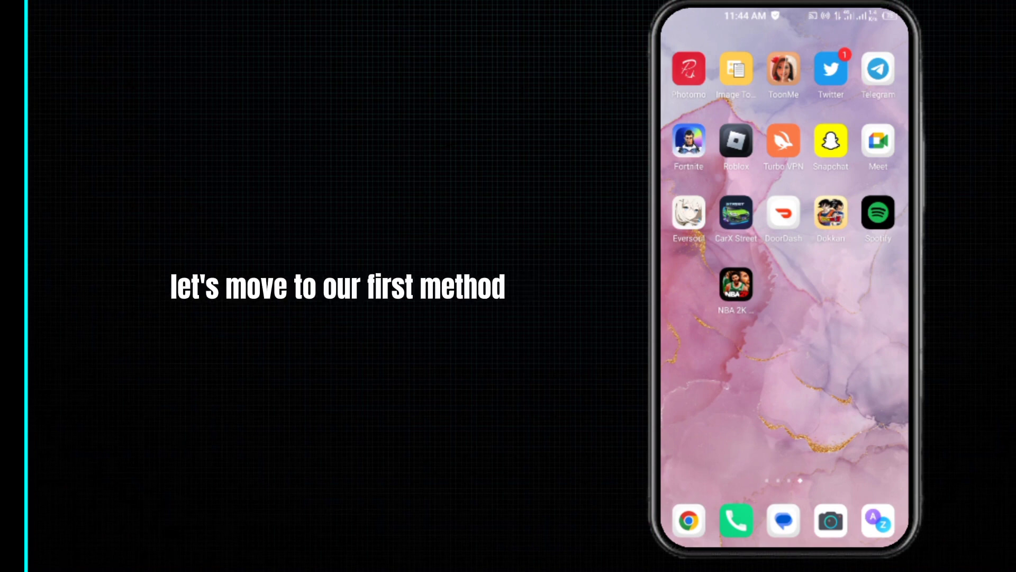
Step: Launch Settings from the home screen and reach the App management page
scroll("left", 3)
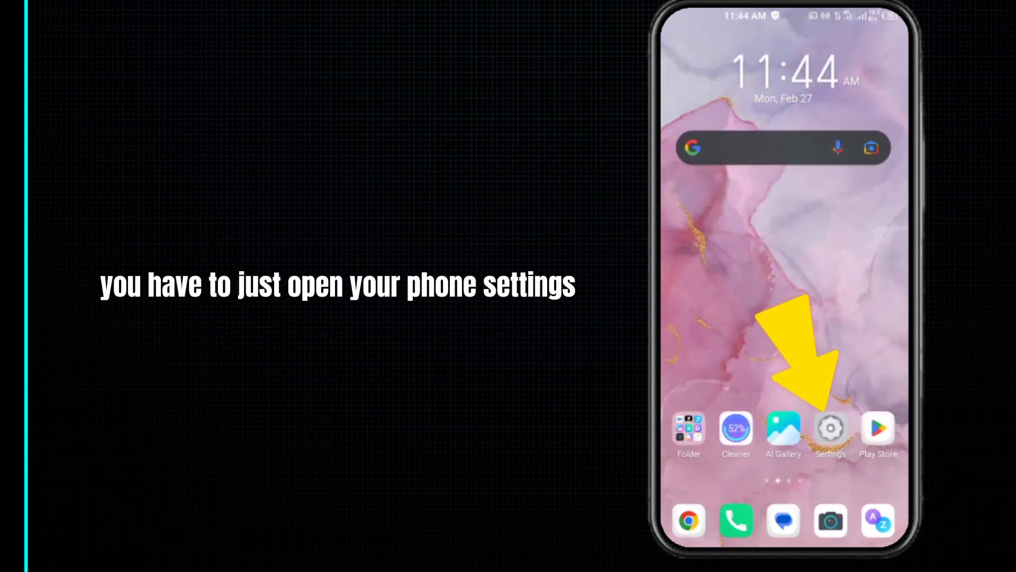
left_click(830, 429)
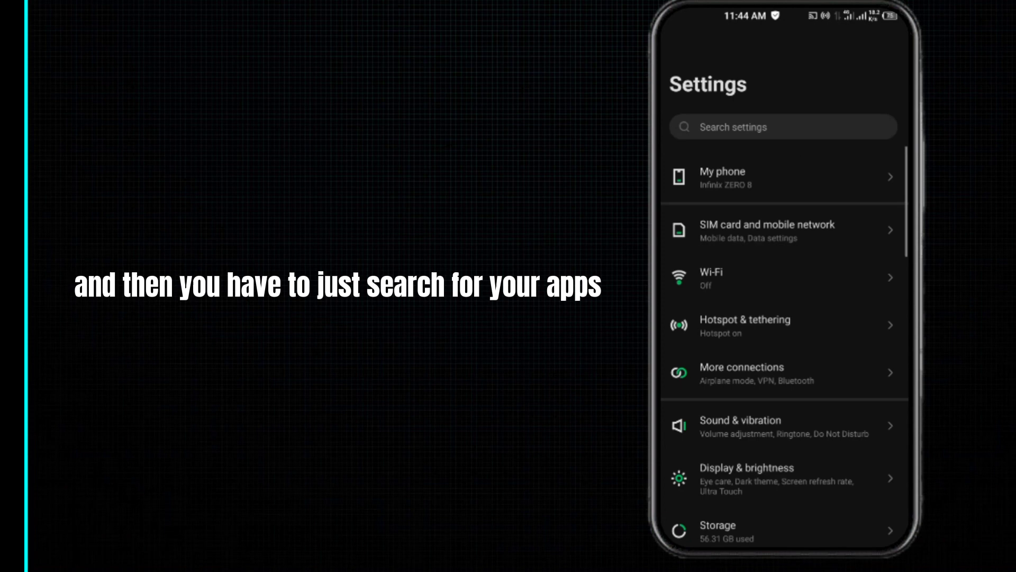
scroll("down", 3)
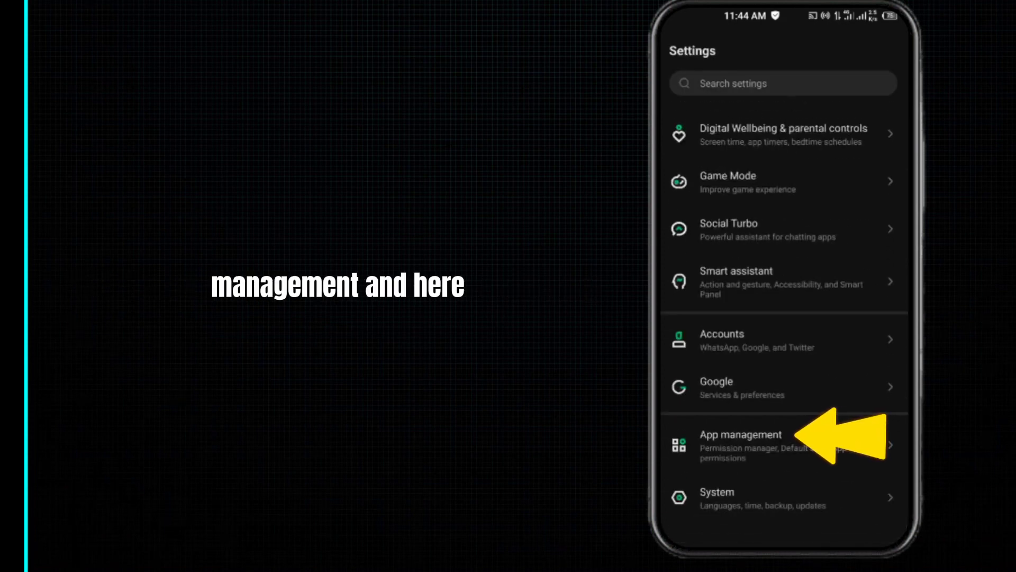
left_click(739, 443)
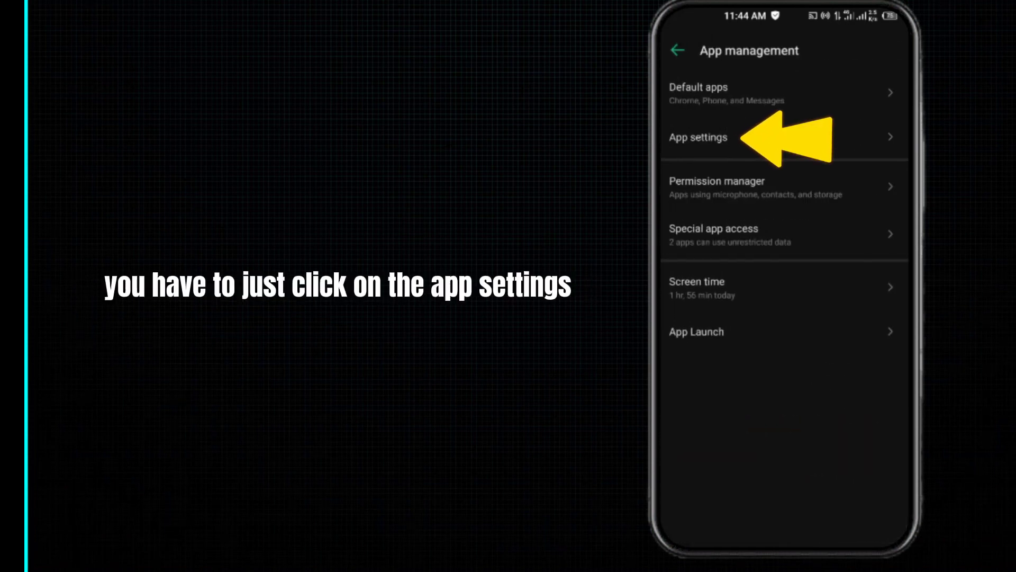
Step: Search the installed apps for 'nb' and open NBA 2K Mobile's app details
left_click(699, 137)
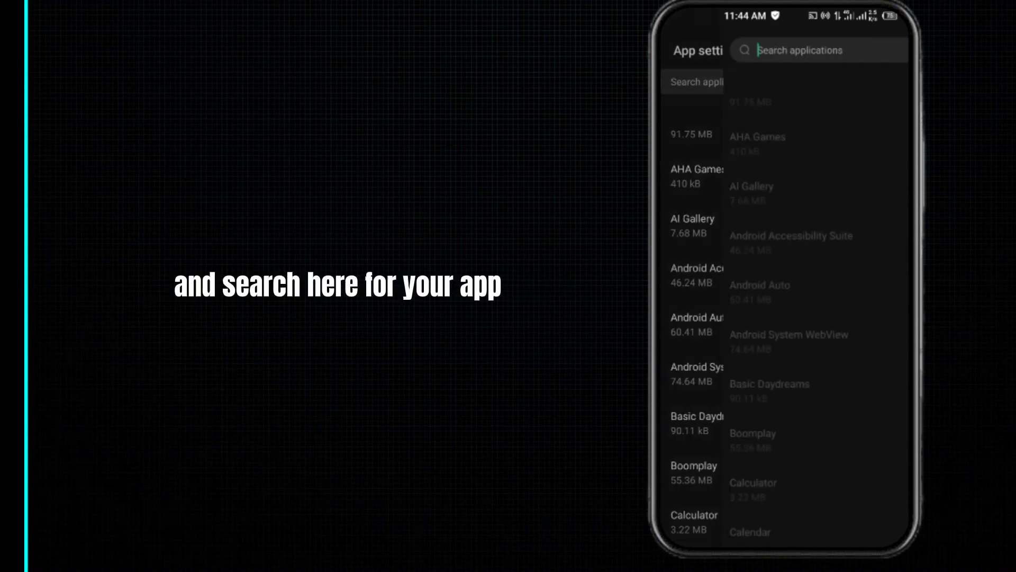
type("nb")
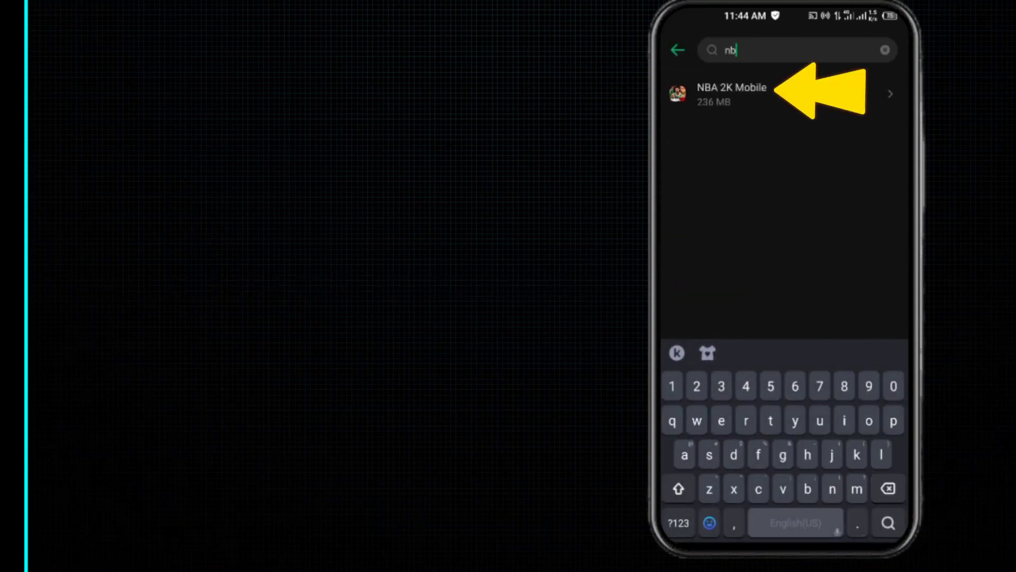
left_click(732, 94)
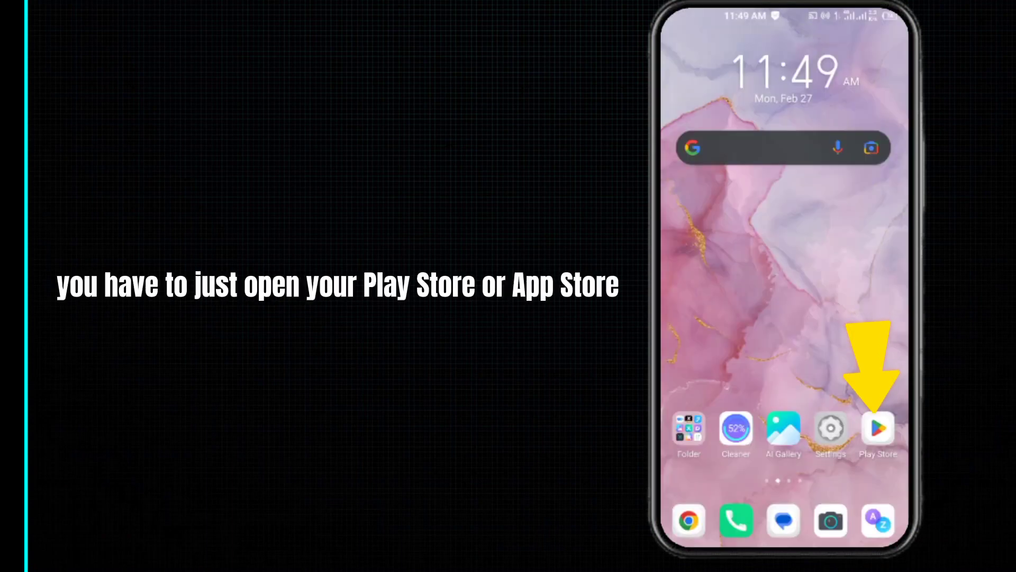
Step: Launch Play Store and begin a store search for 'nba'
left_click(876, 430)
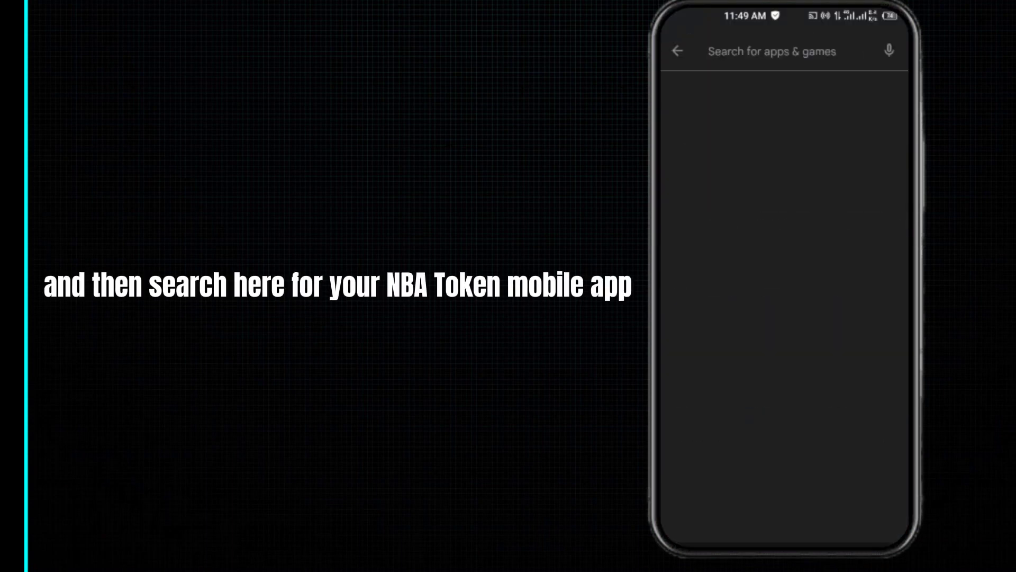
left_click(771, 51)
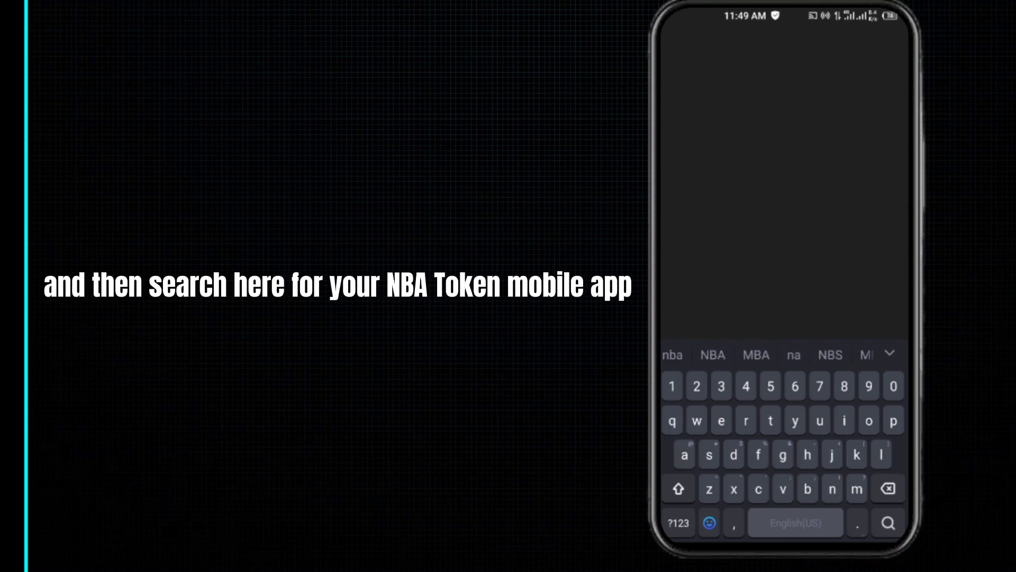